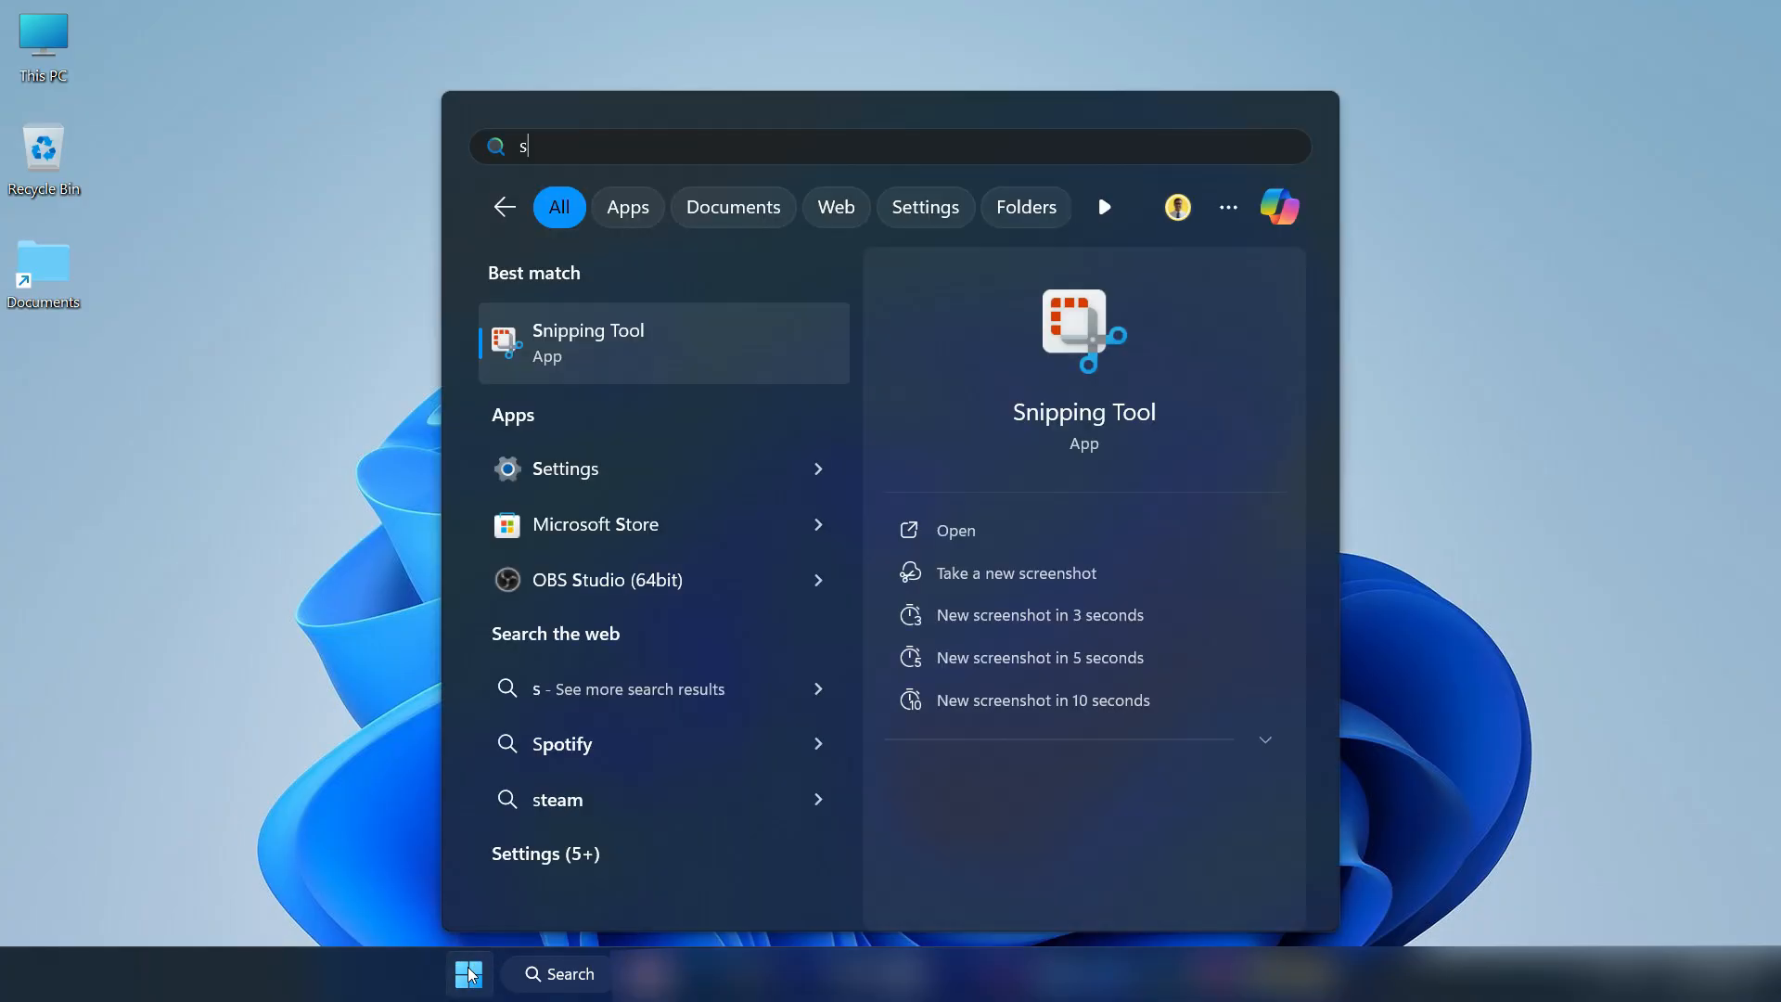
Search 'services' from Start to launch the Services console
type("ervices")
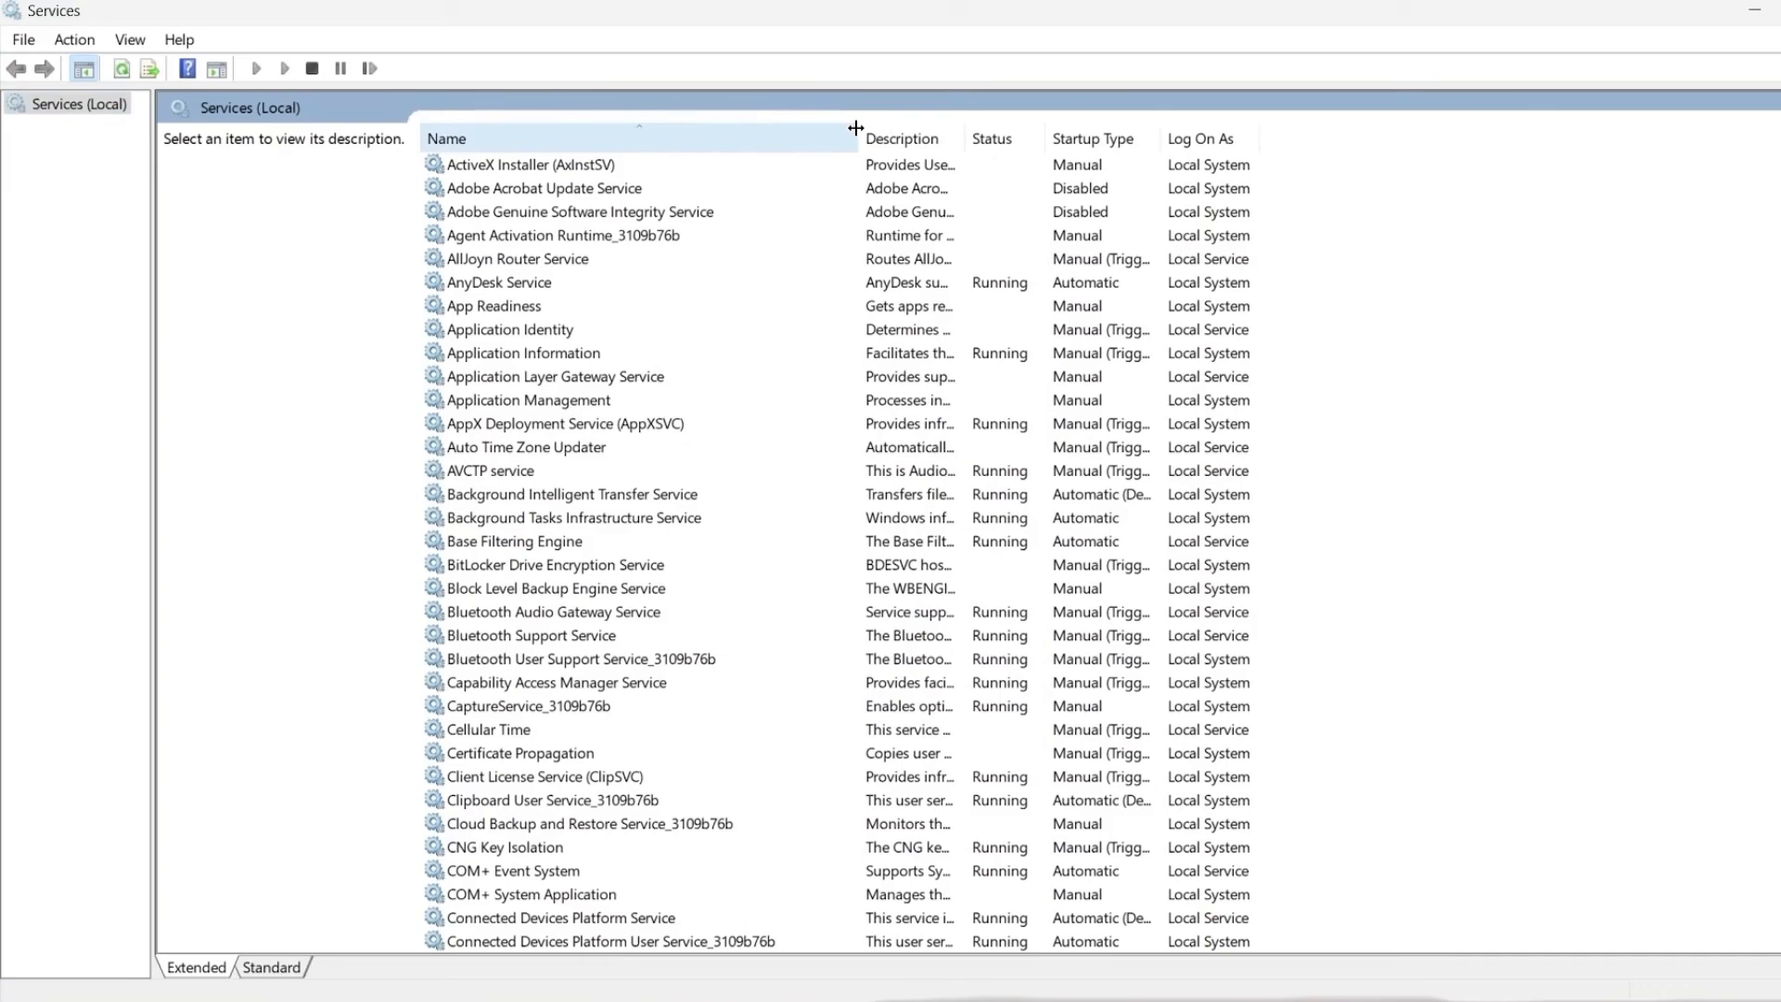
Set Adobe Genuine Software Integrity Service's startup type to Disabled
right_click(577, 212)
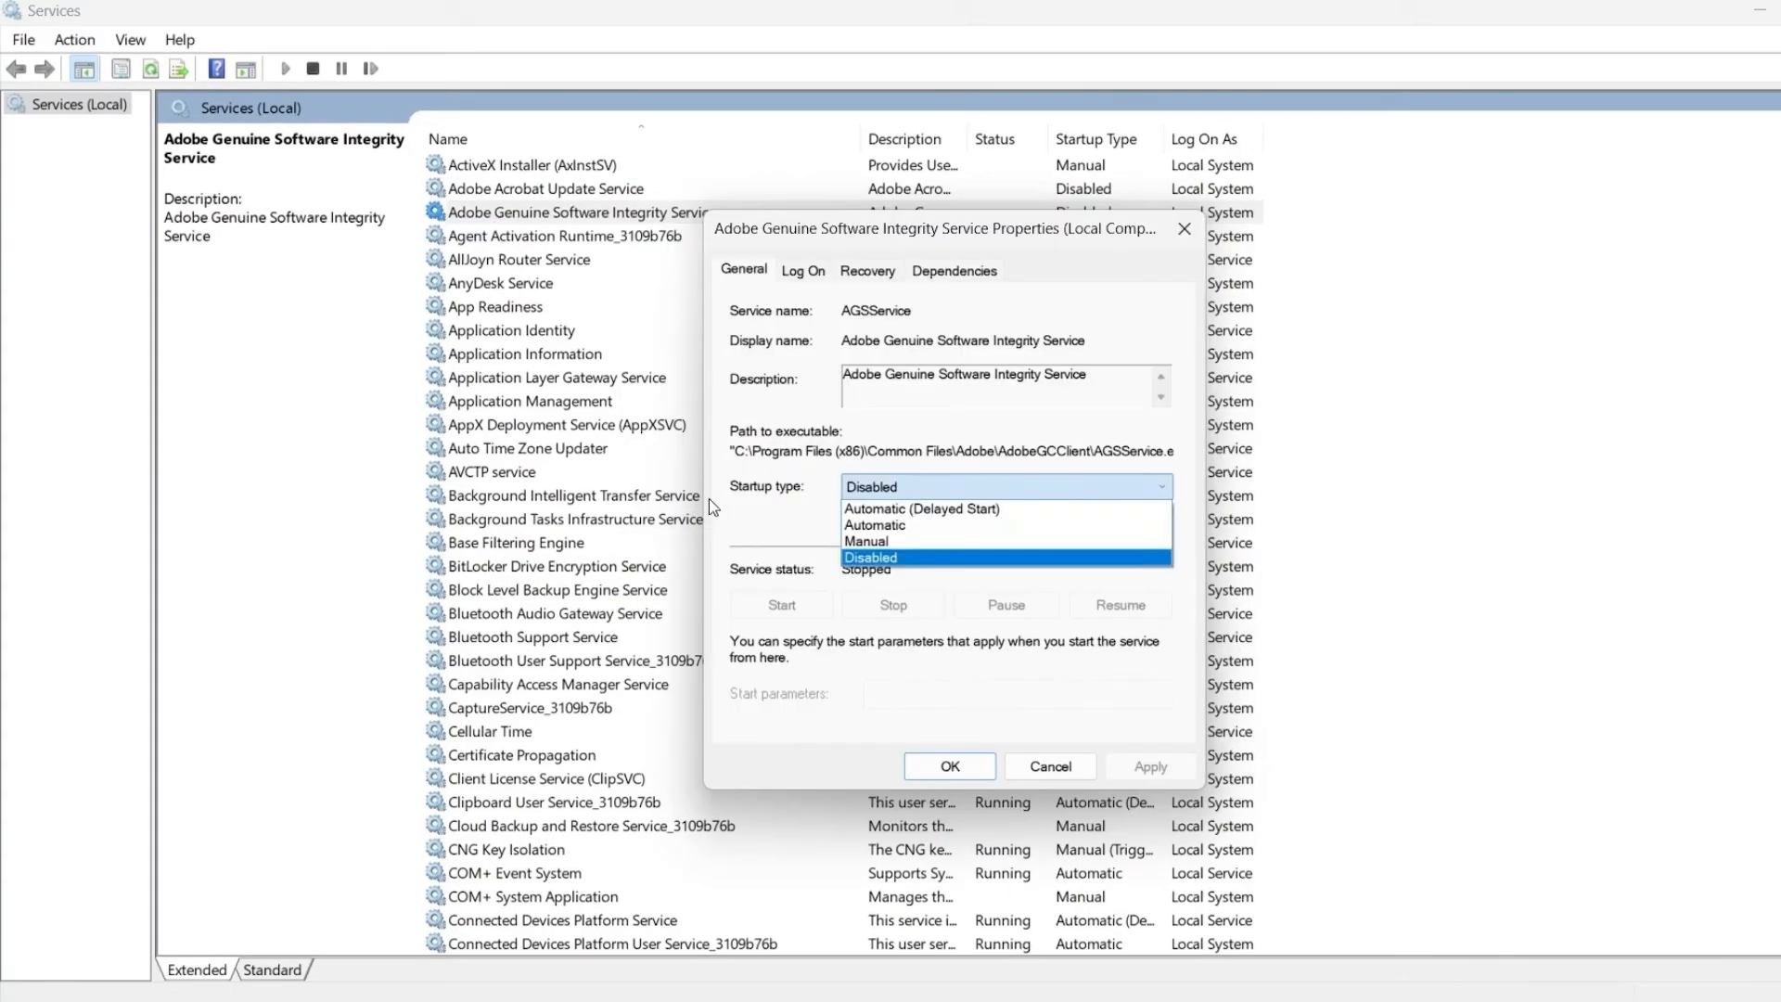
left_click(868, 558)
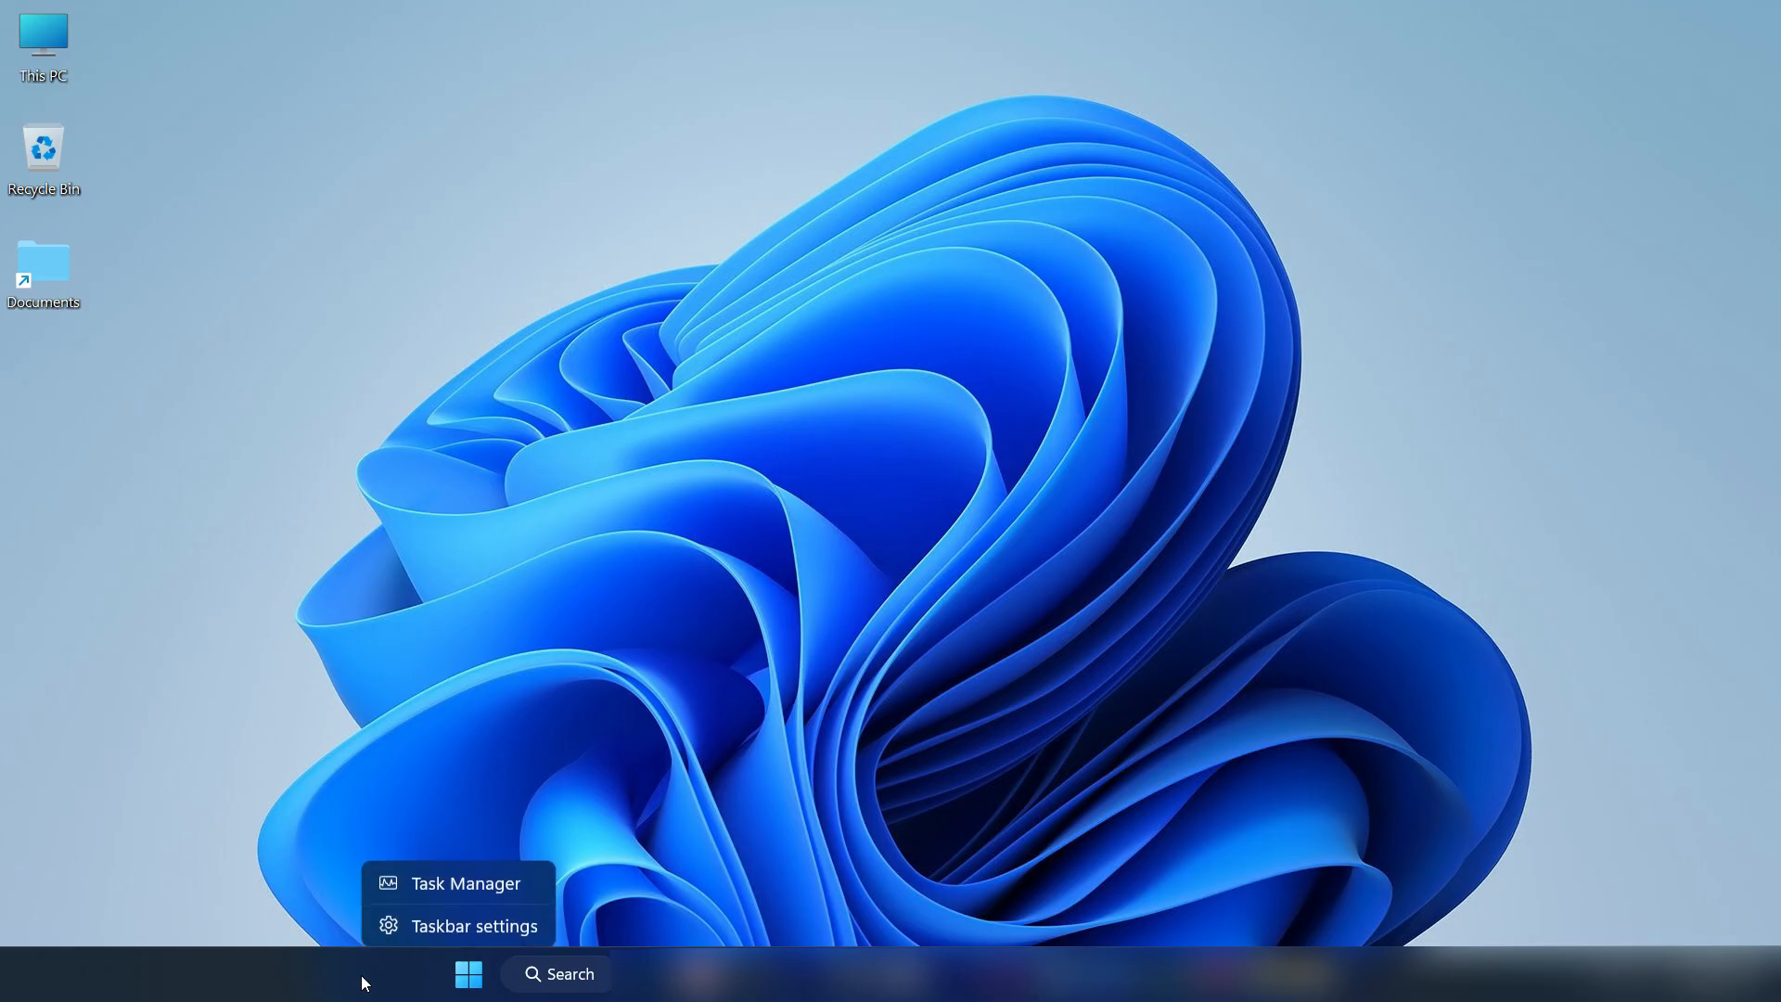
End the Adobe Genuine Software process from Task Manager
left_click(464, 882)
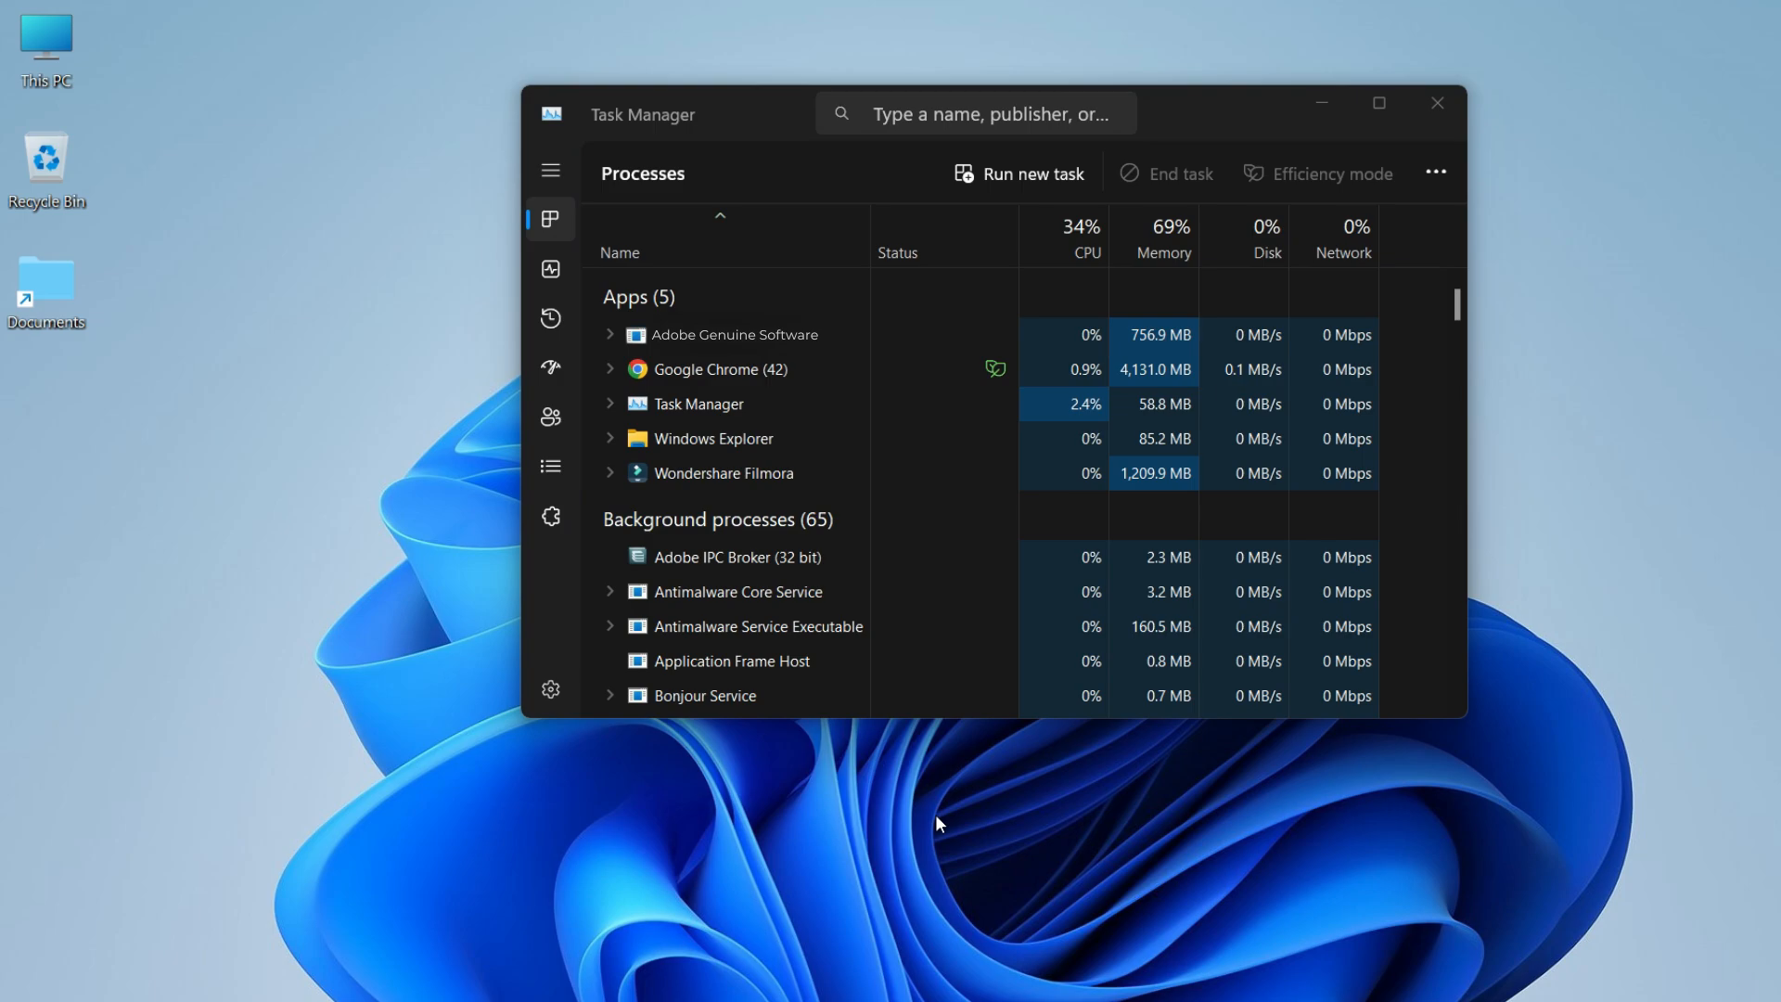
right_click(734, 334)
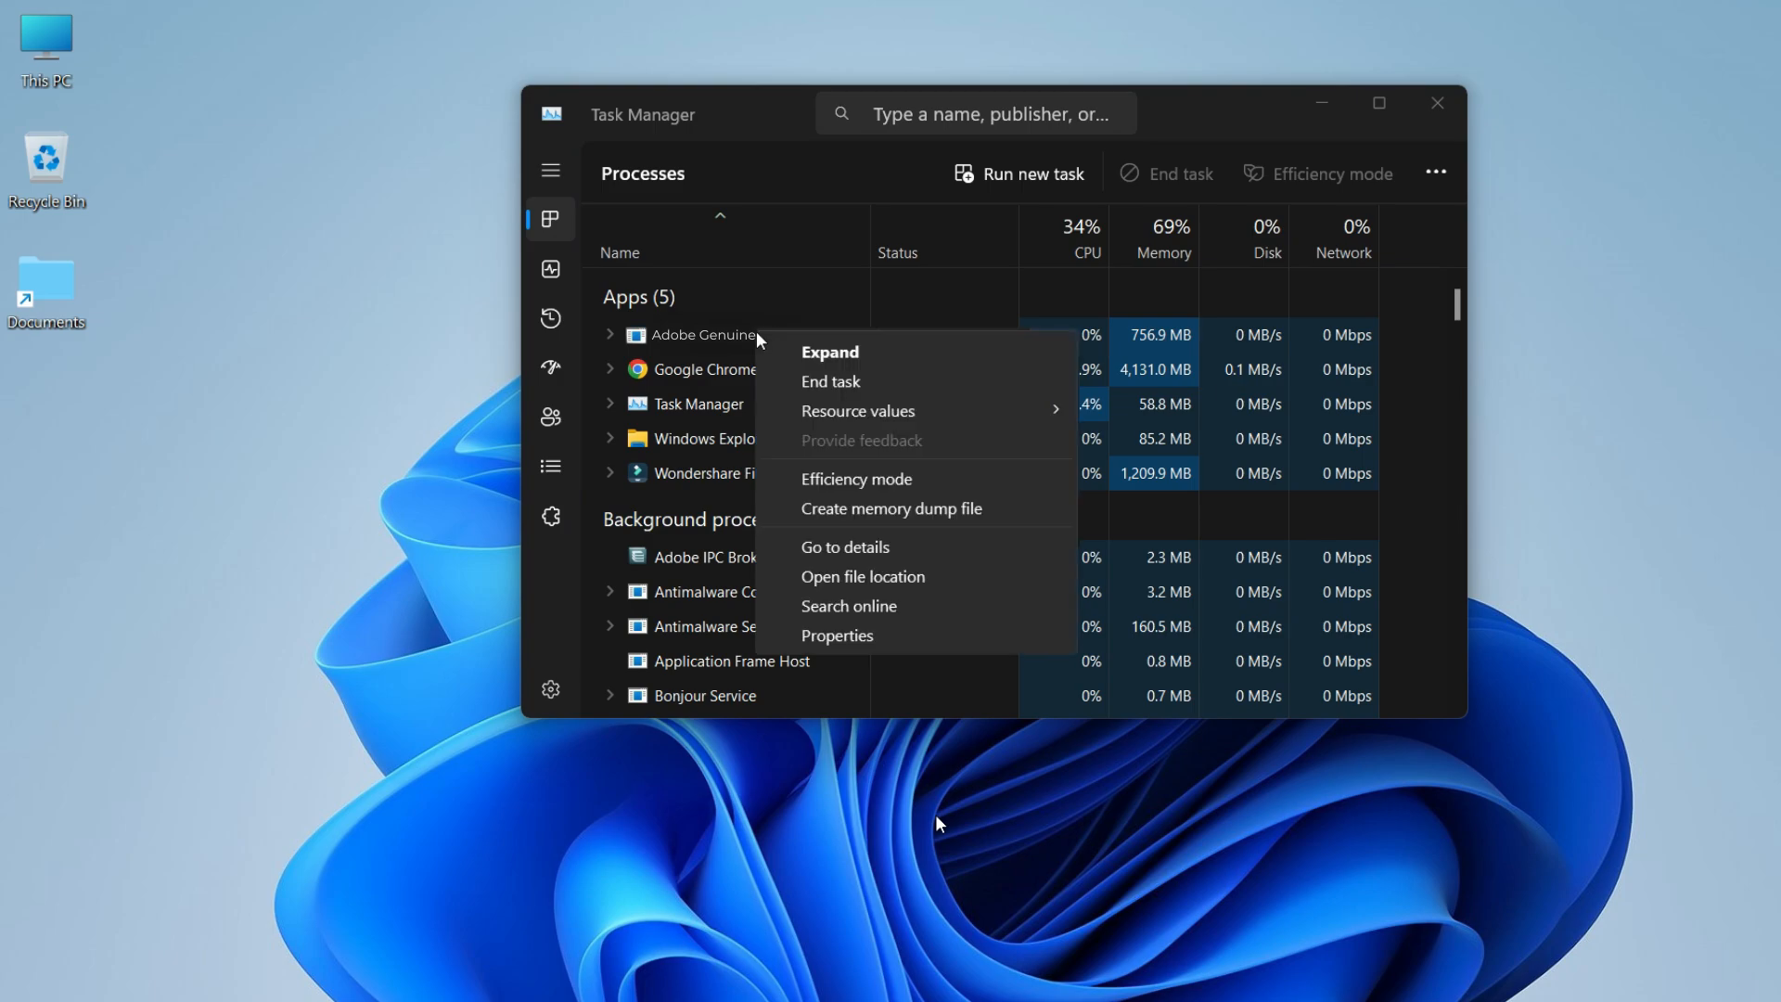
left_click(831, 380)
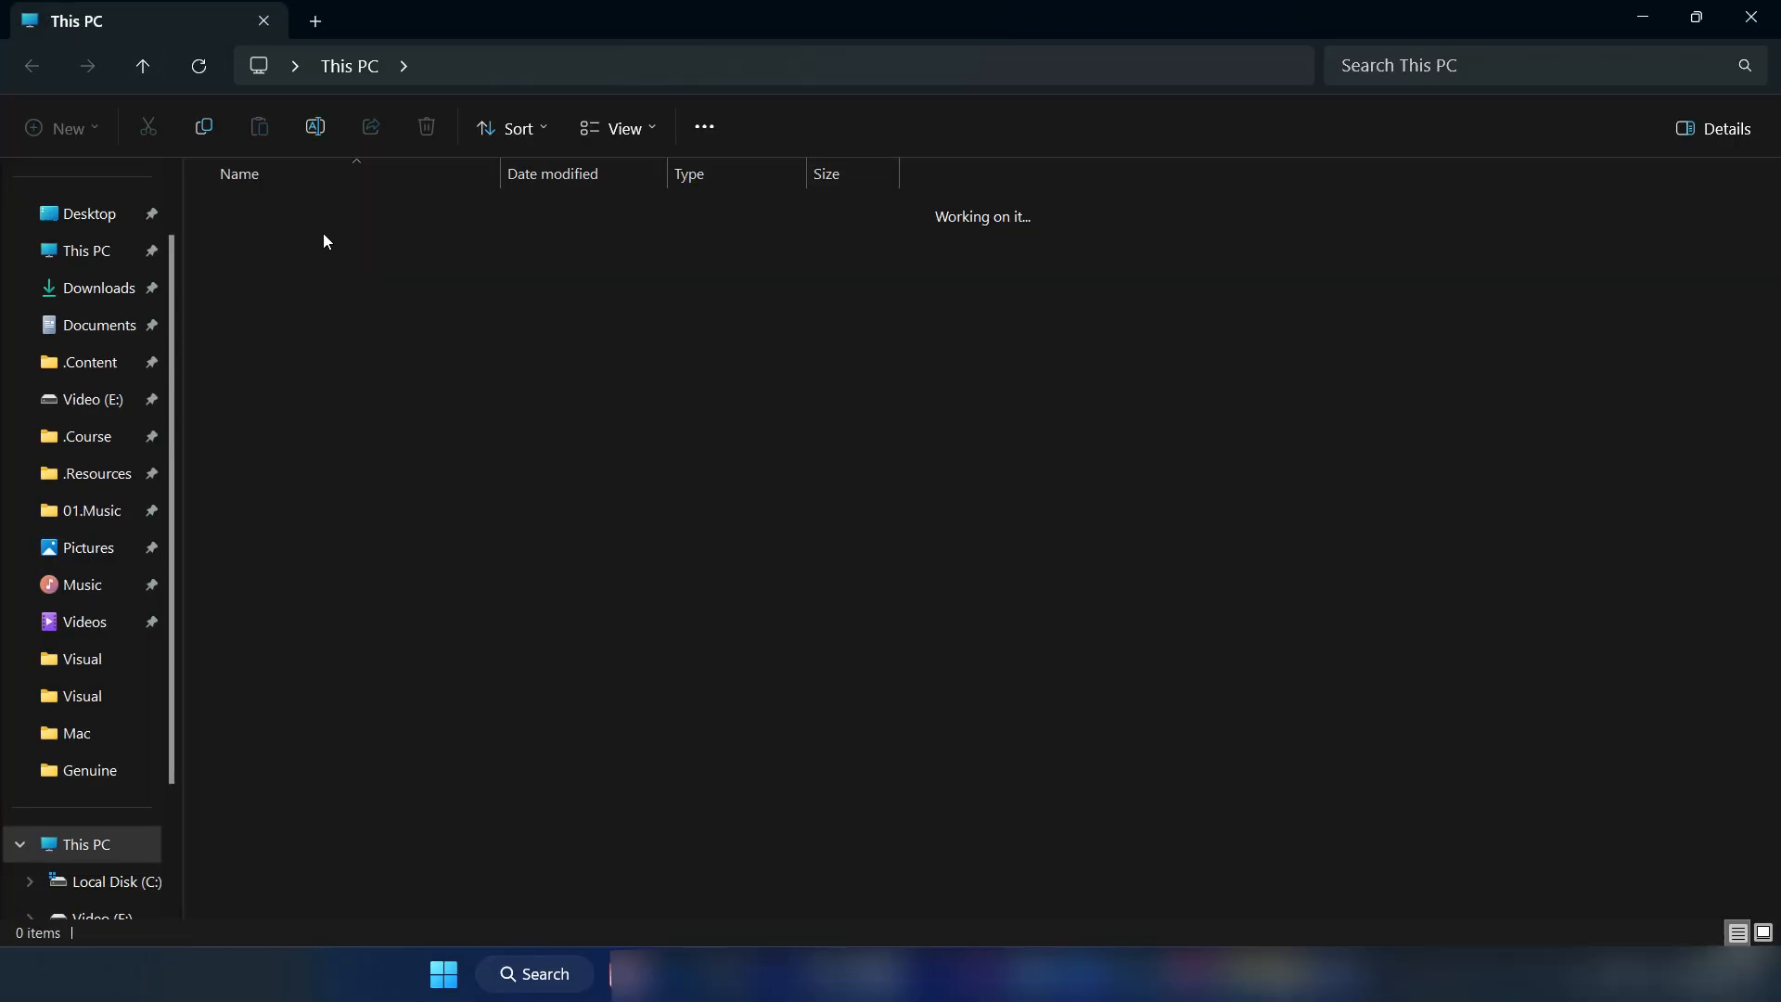
Delete the AdobeGCClient folder in C:\Program Files\Common Files\Adobe
left_click(114, 882)
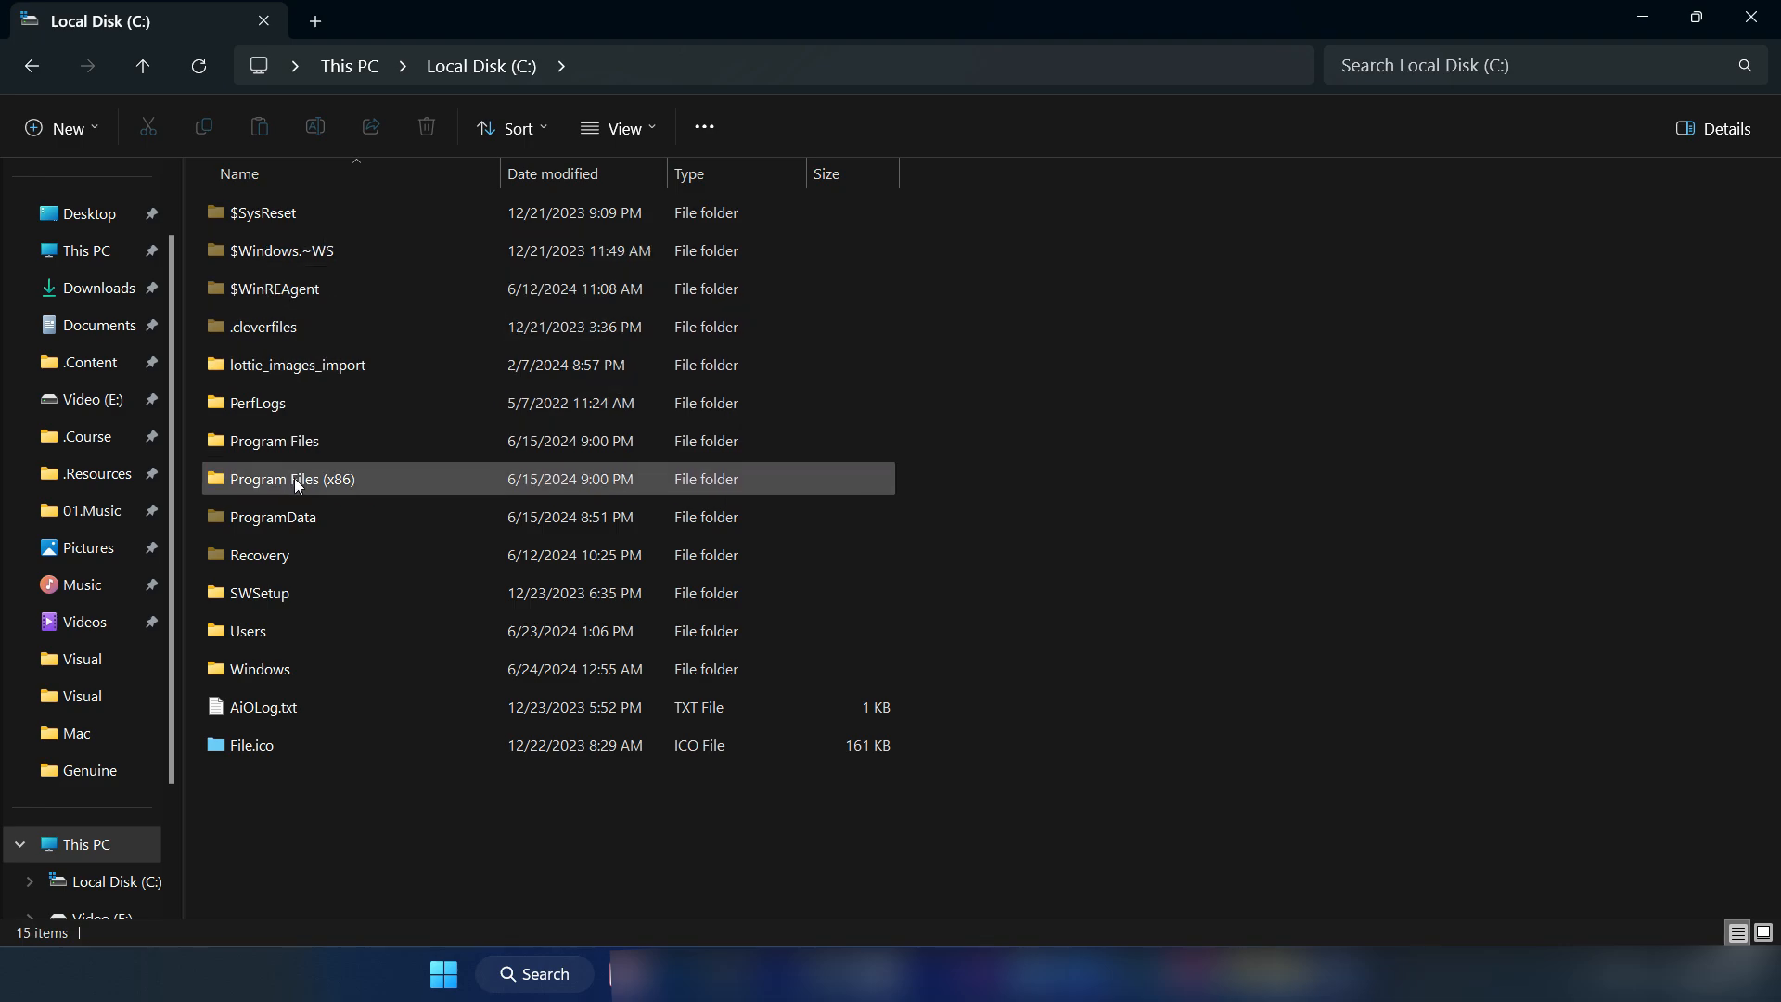
double_click(273, 440)
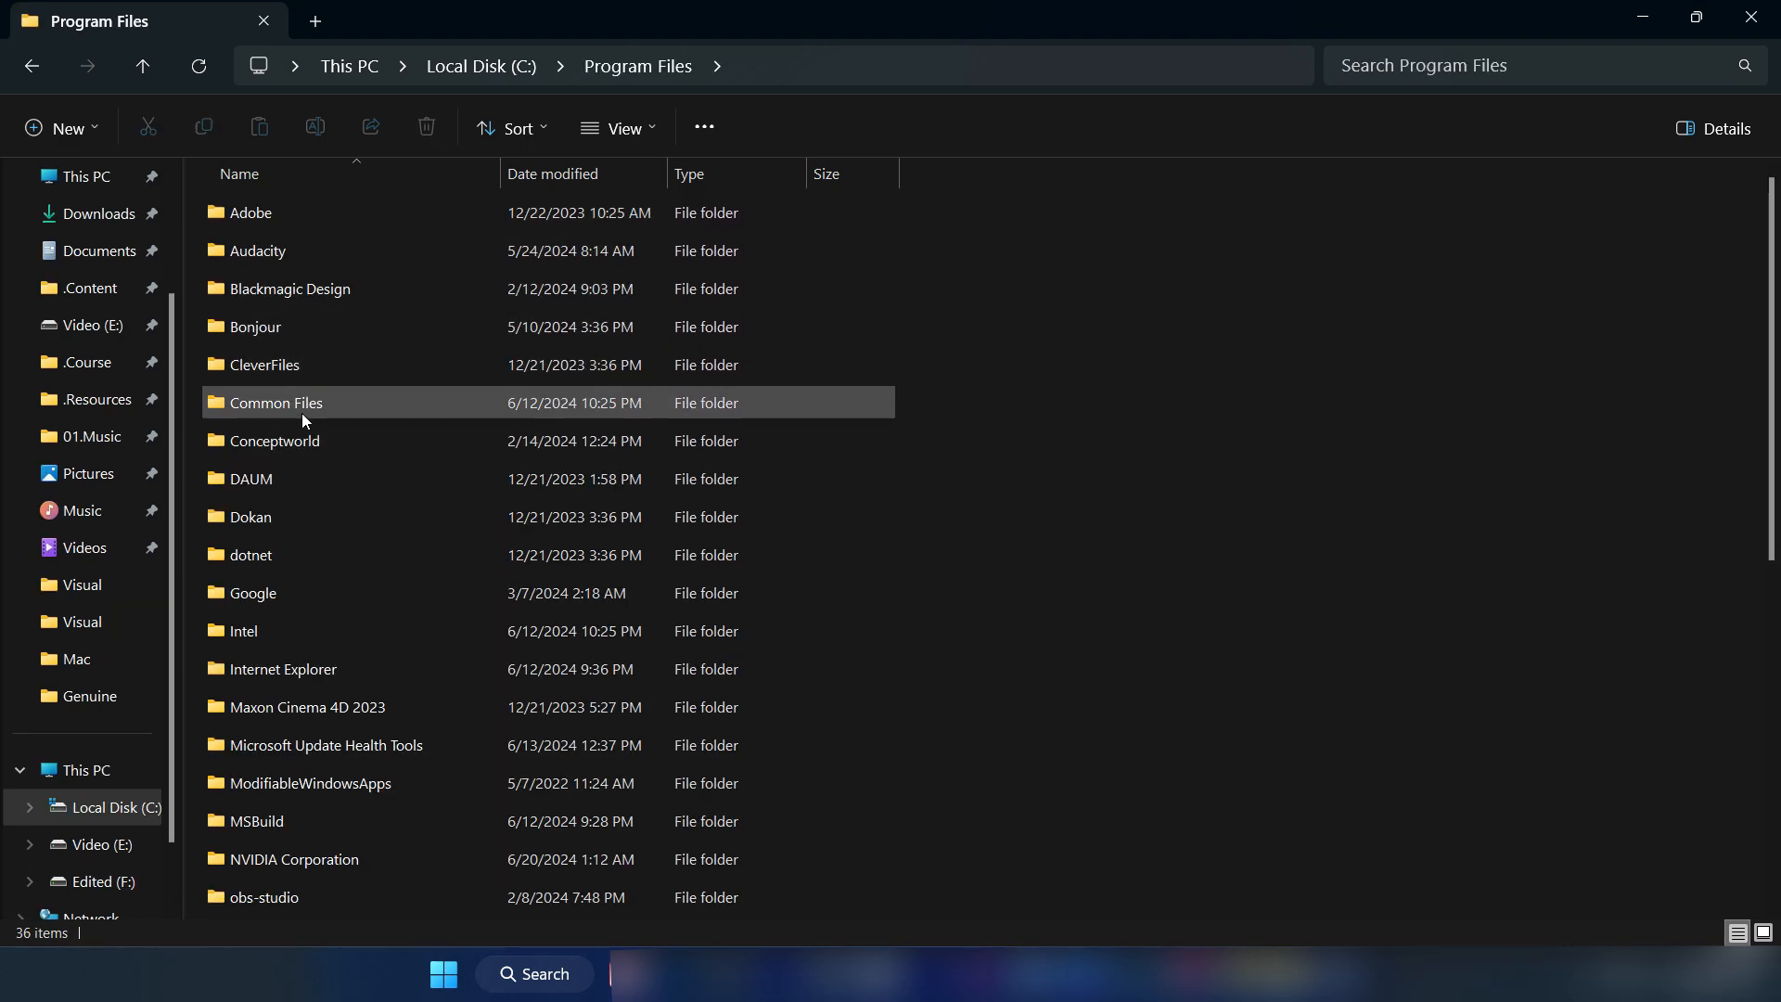
double_click(274, 401)
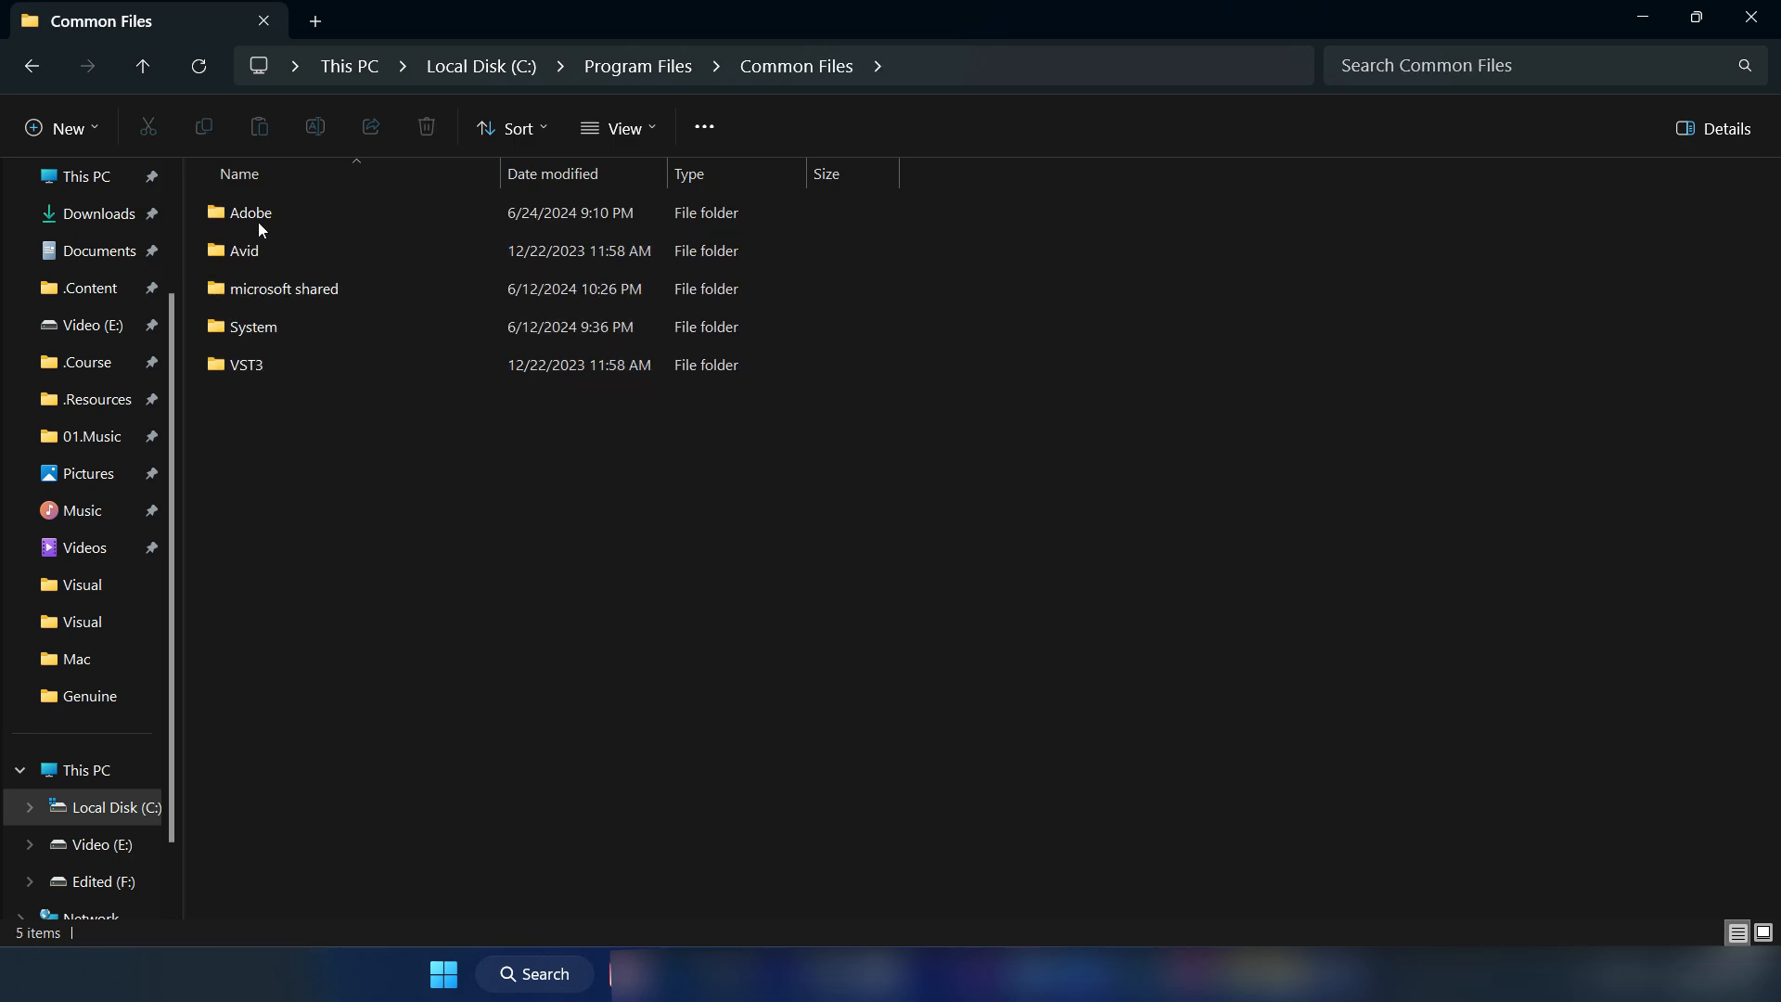
double_click(248, 212)
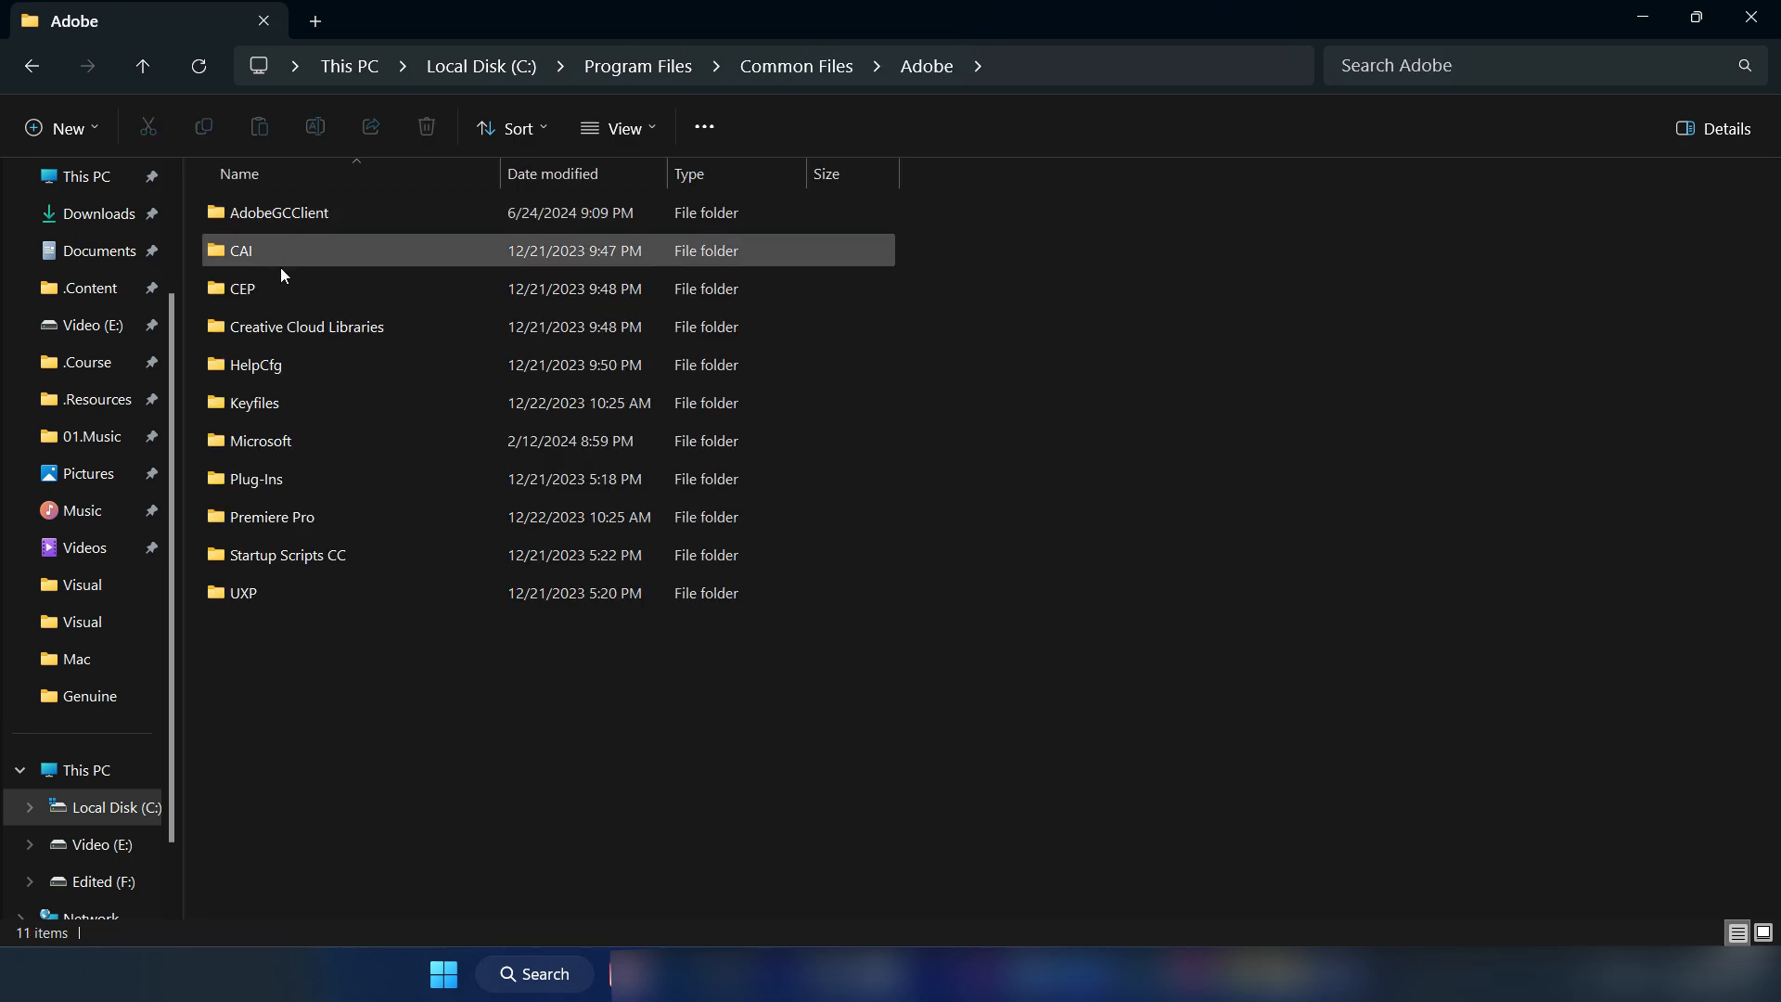
left_click(279, 213)
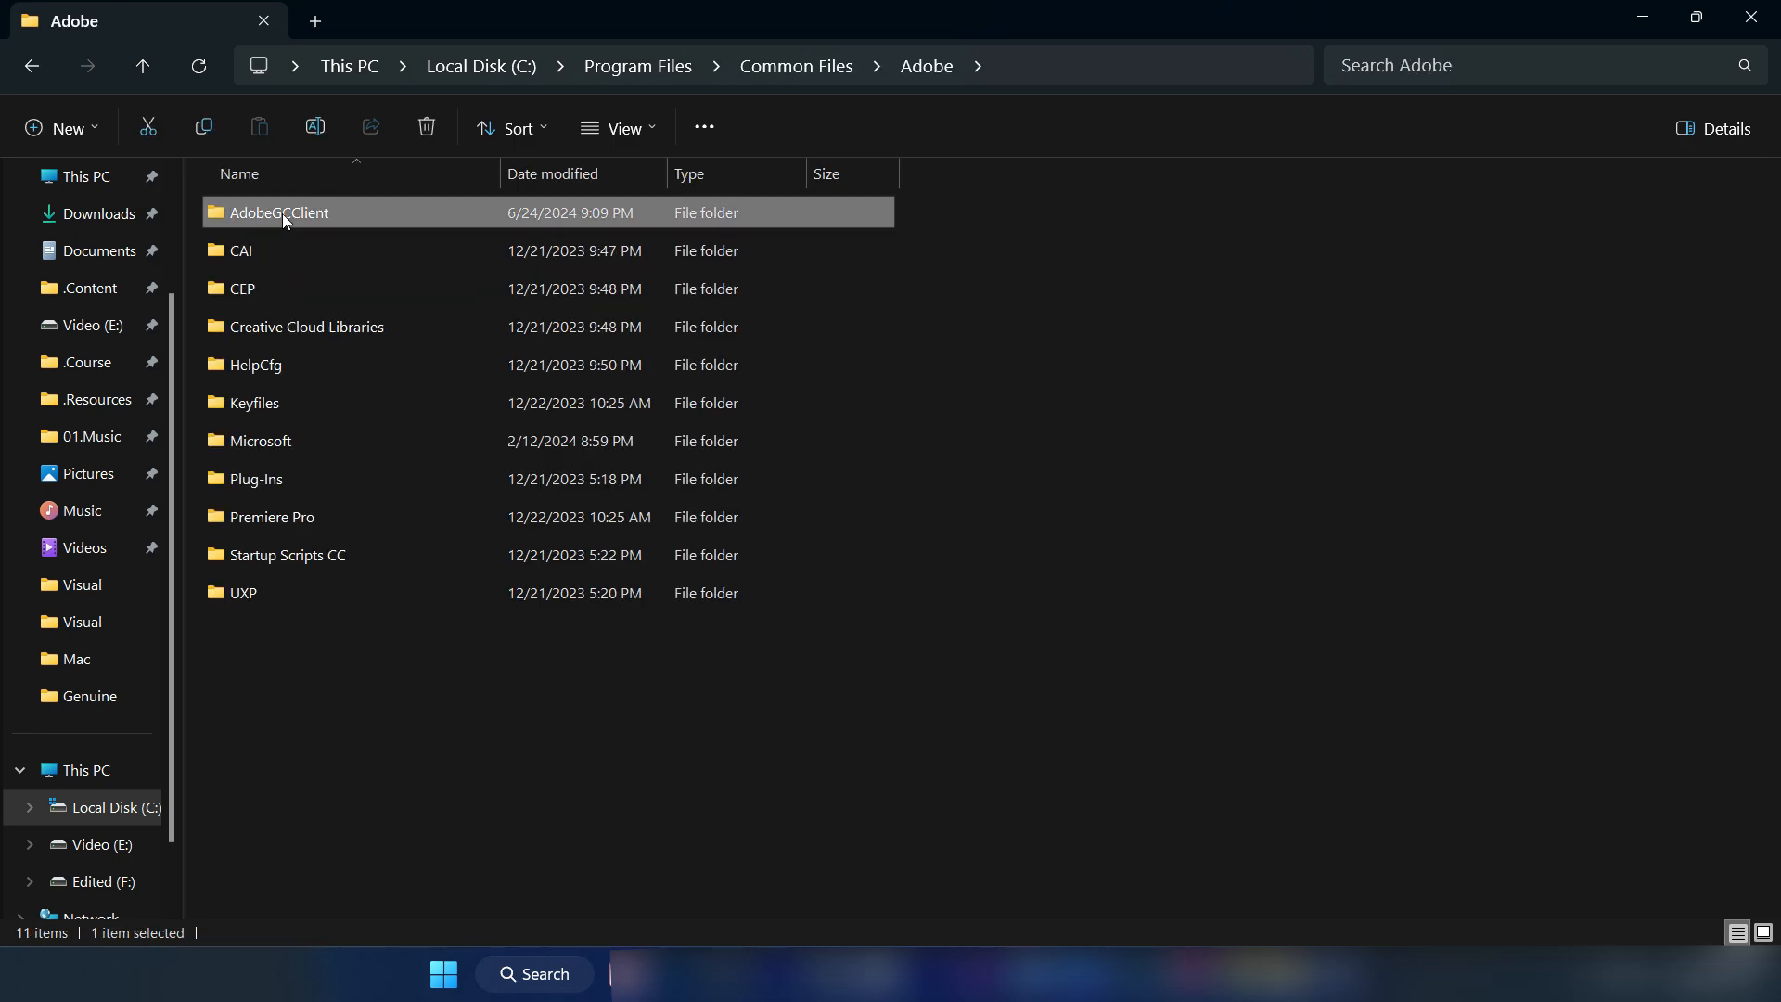
right_click(278, 213)
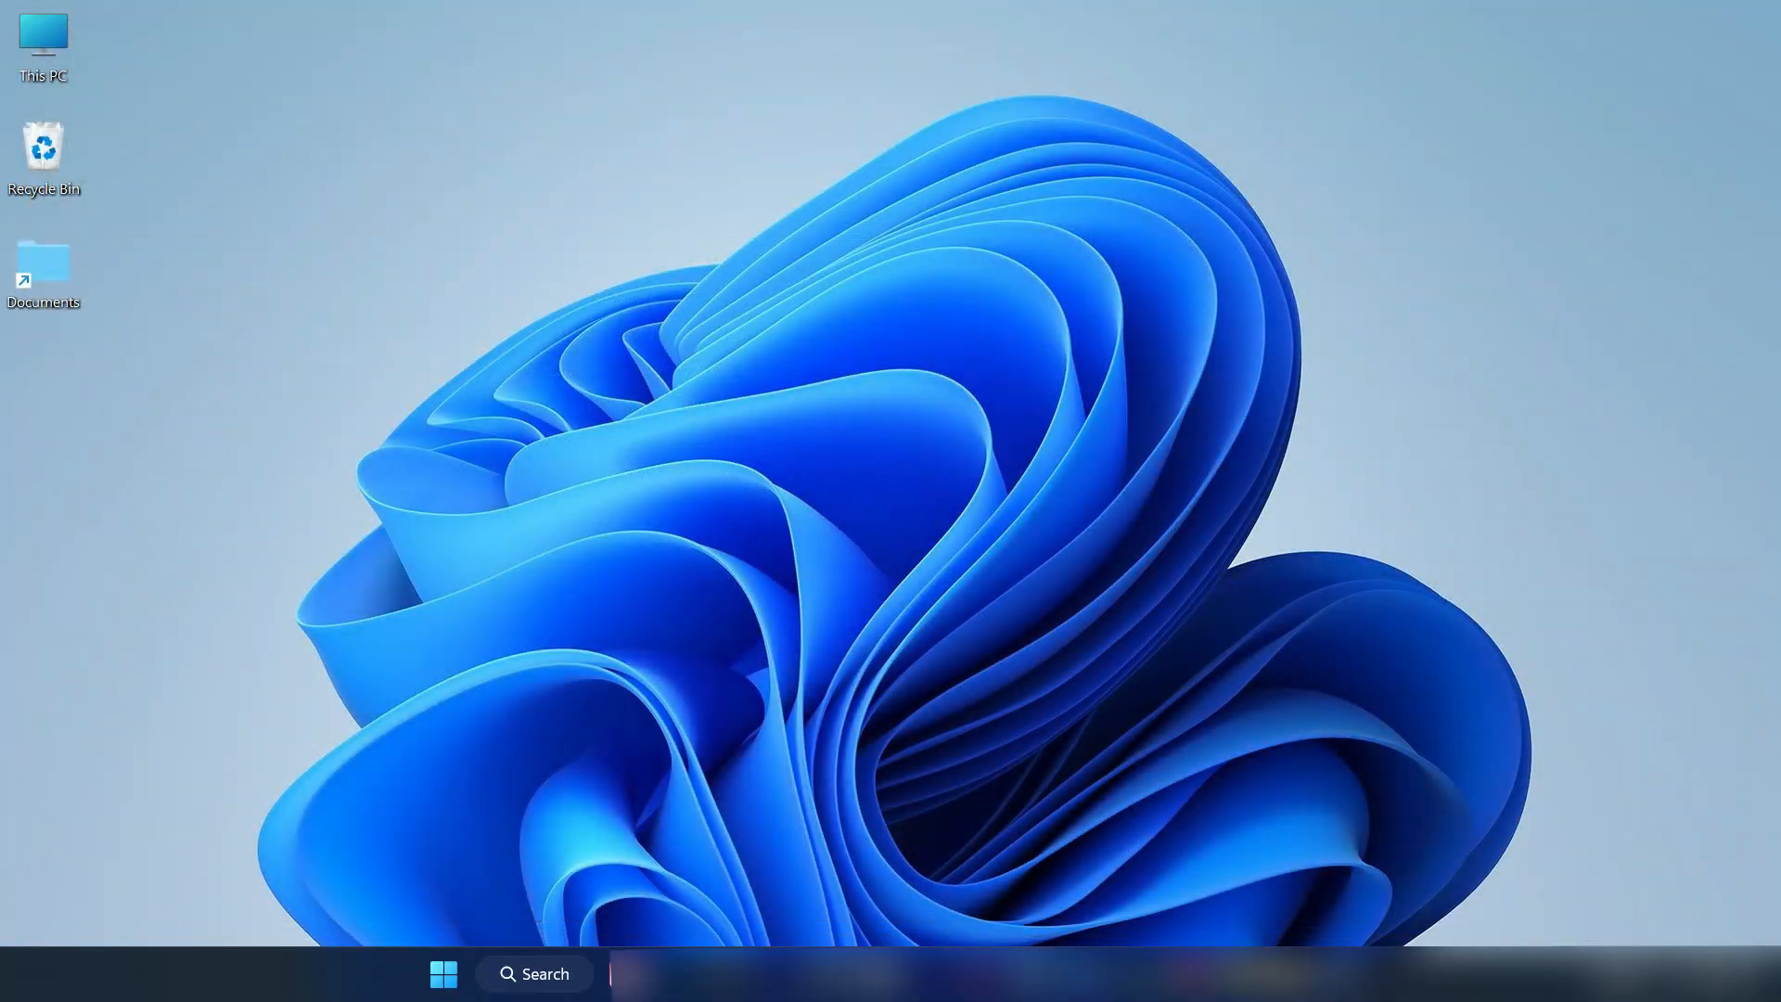
Search 'settings' from Start to launch the Settings app
type("shipping Tool")
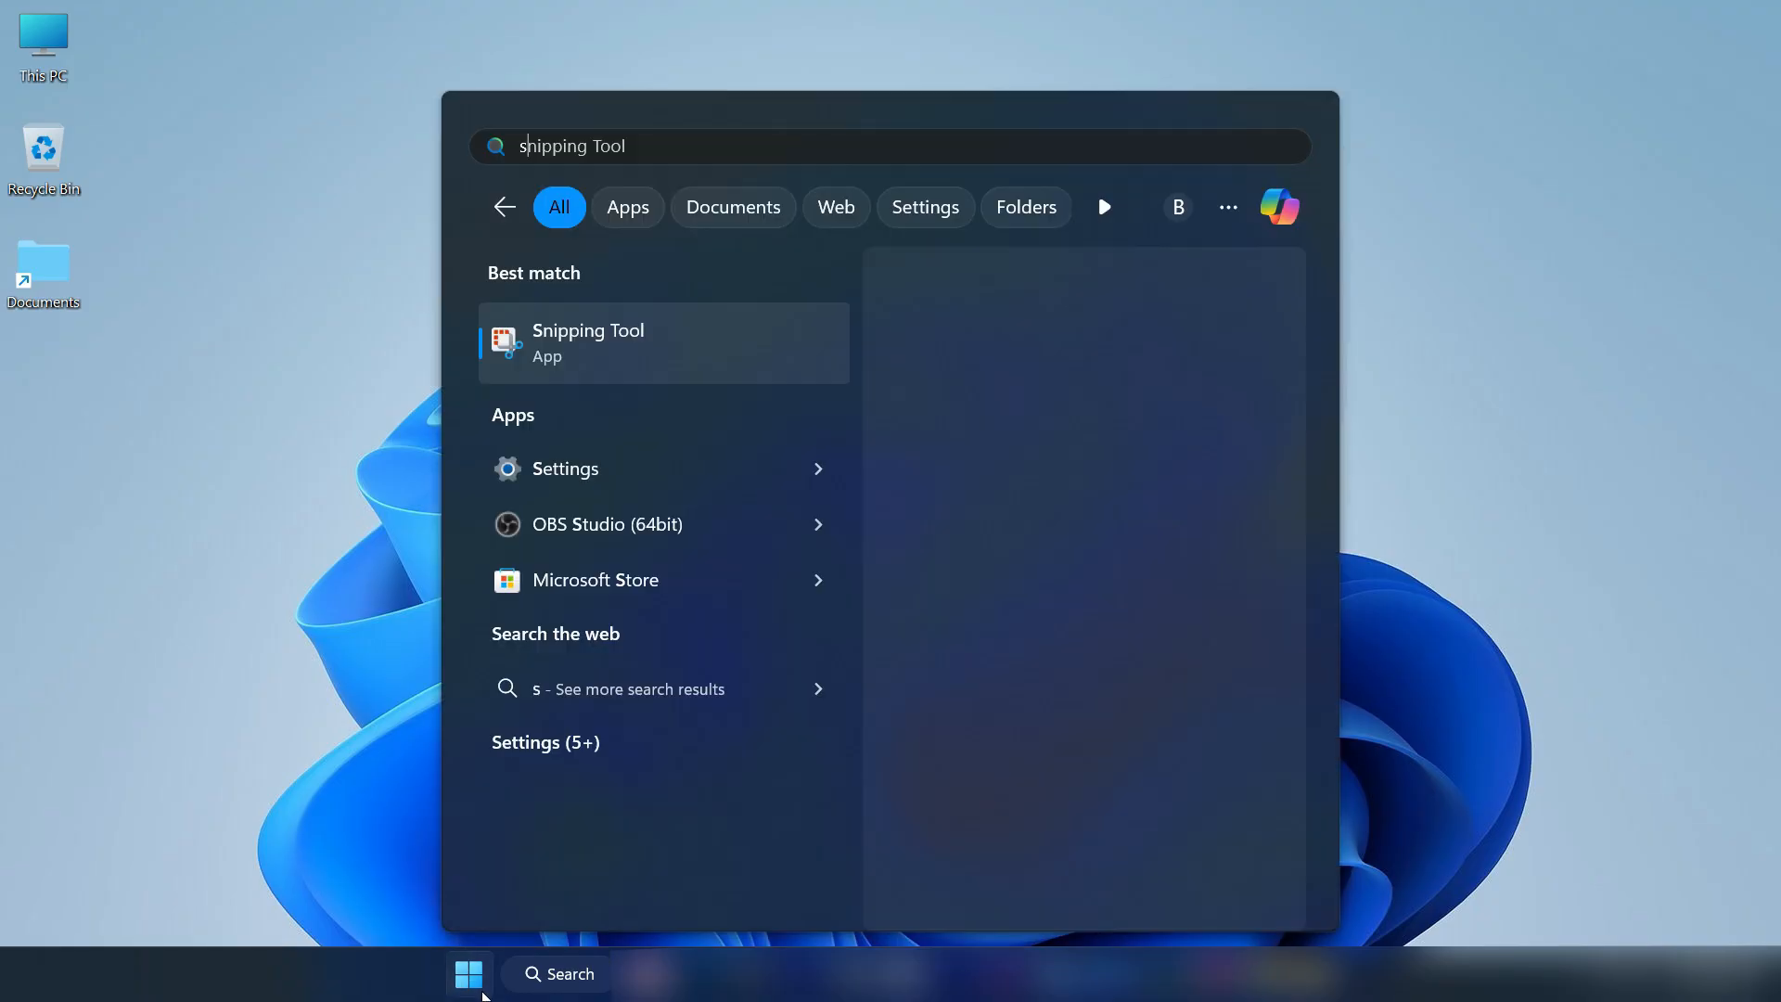
type("settings")
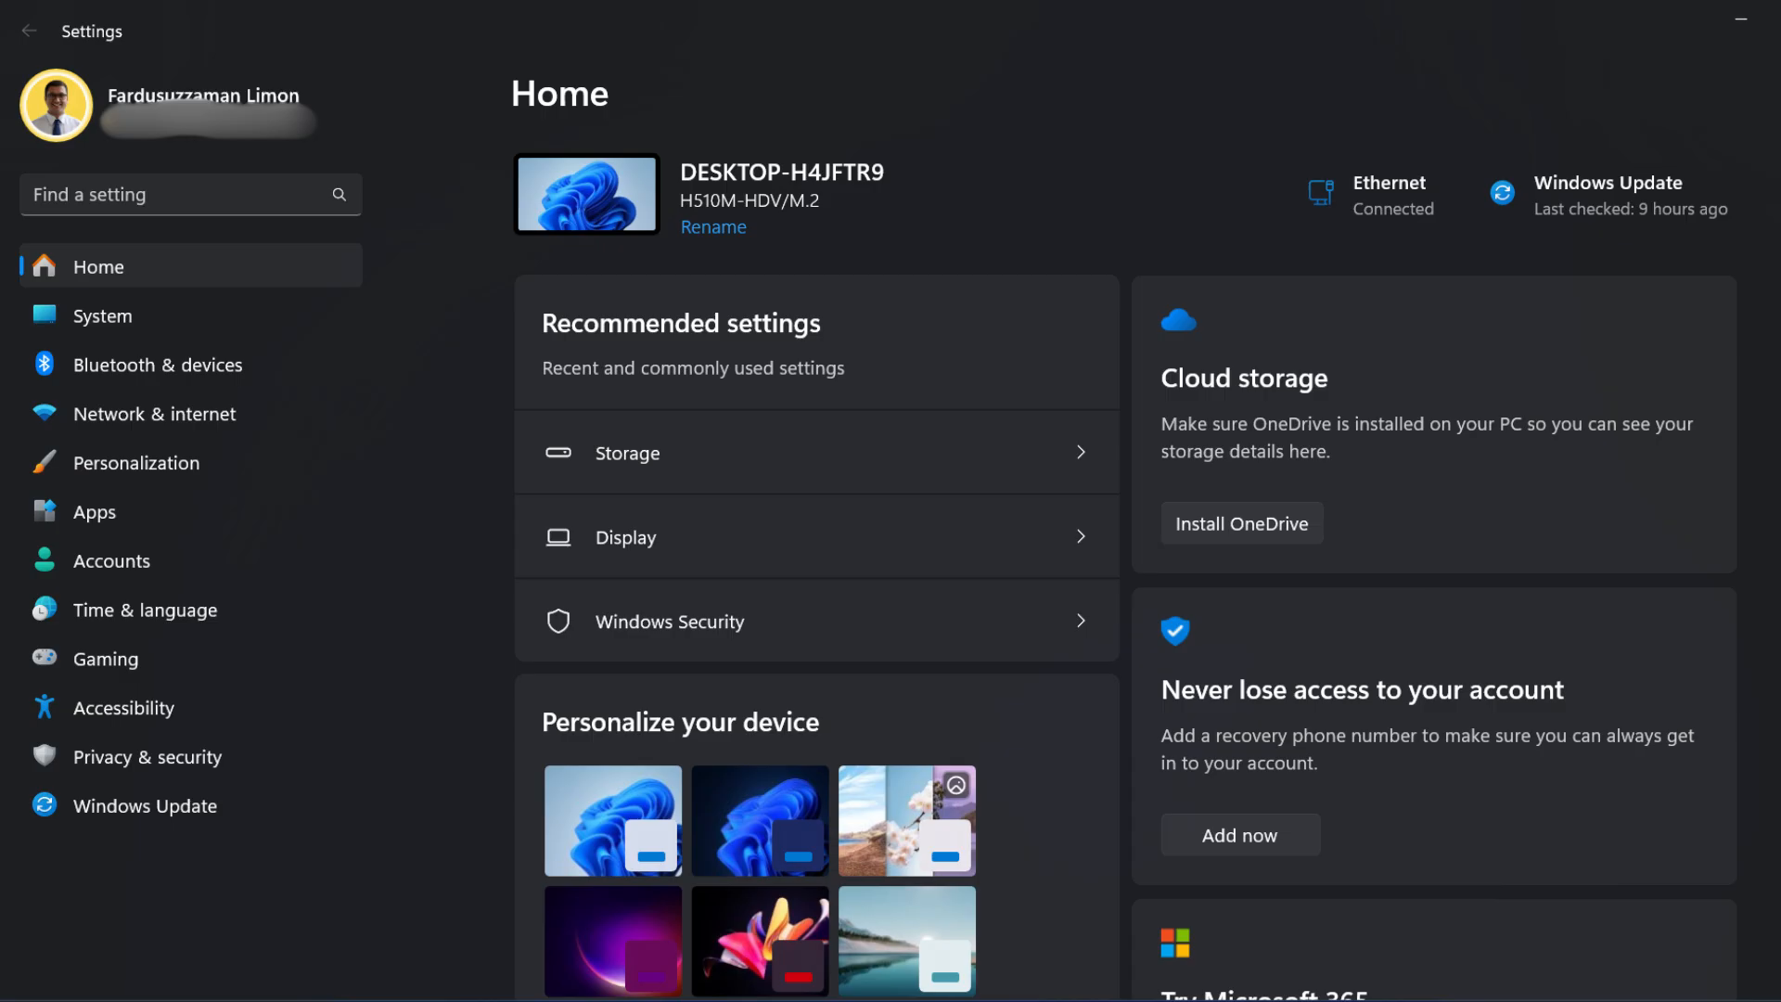
Uninstall Adobe Genuine Service from Installed apps, then launch Adobe Photoshop 2023
left_click(95, 509)
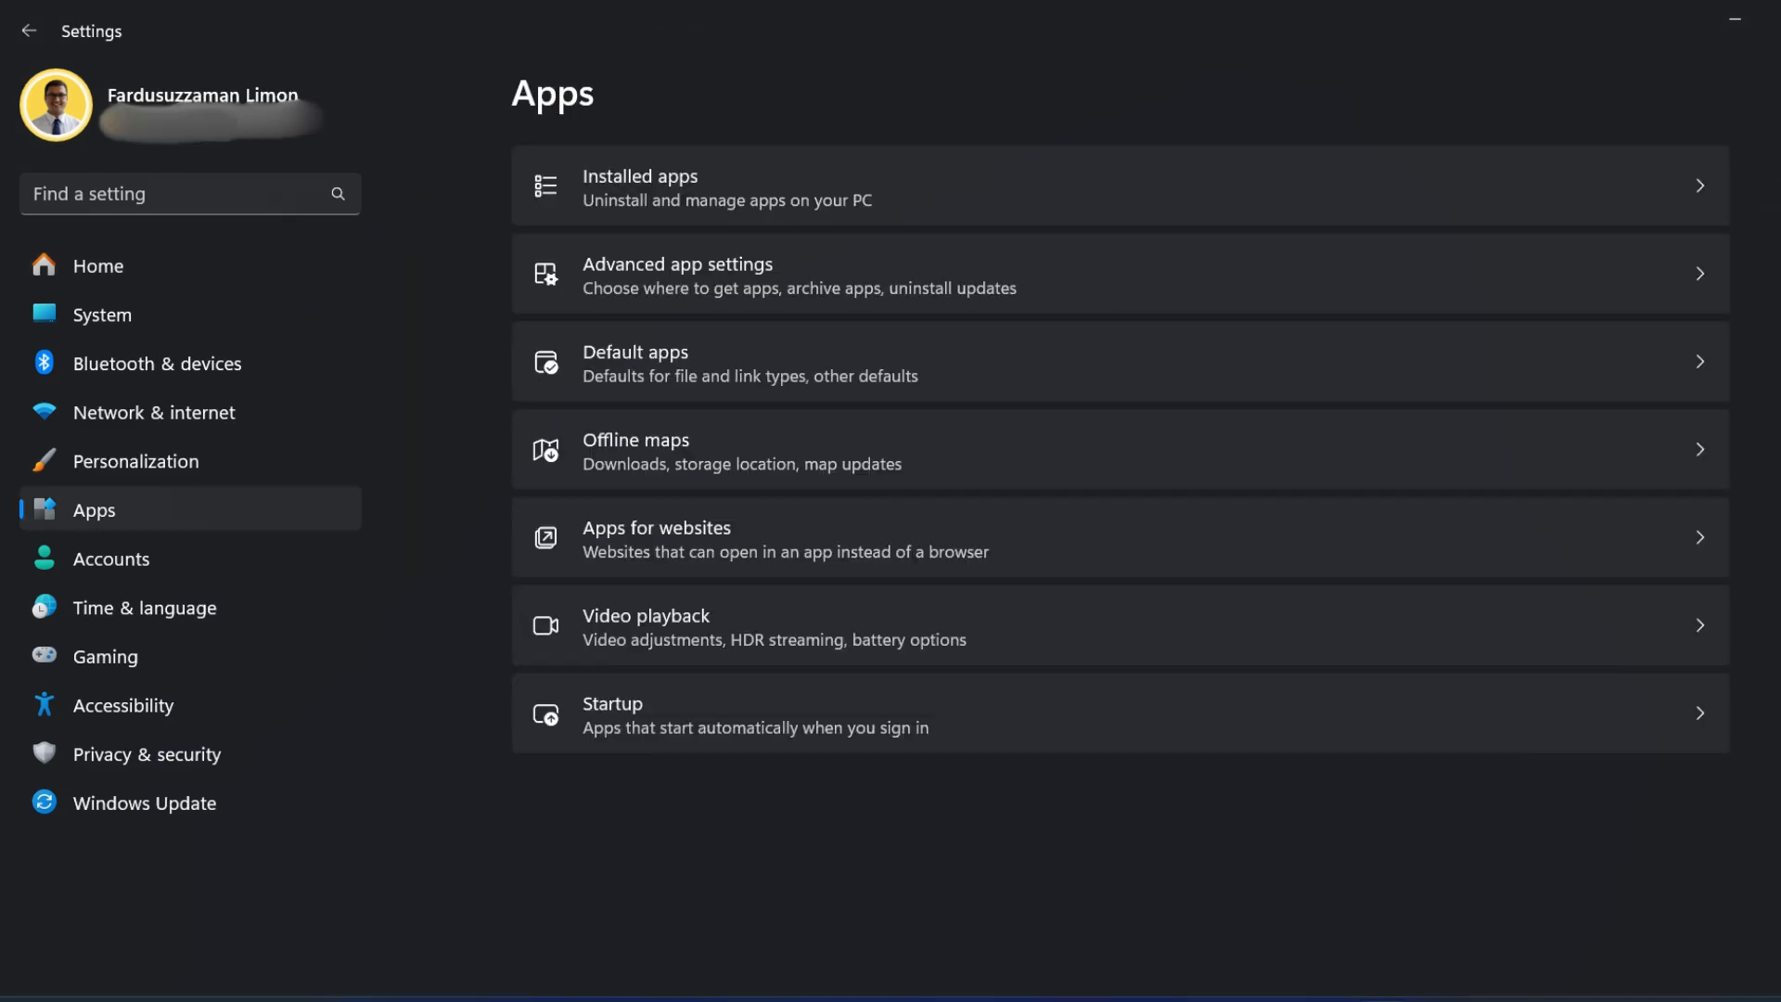
left_click(640, 187)
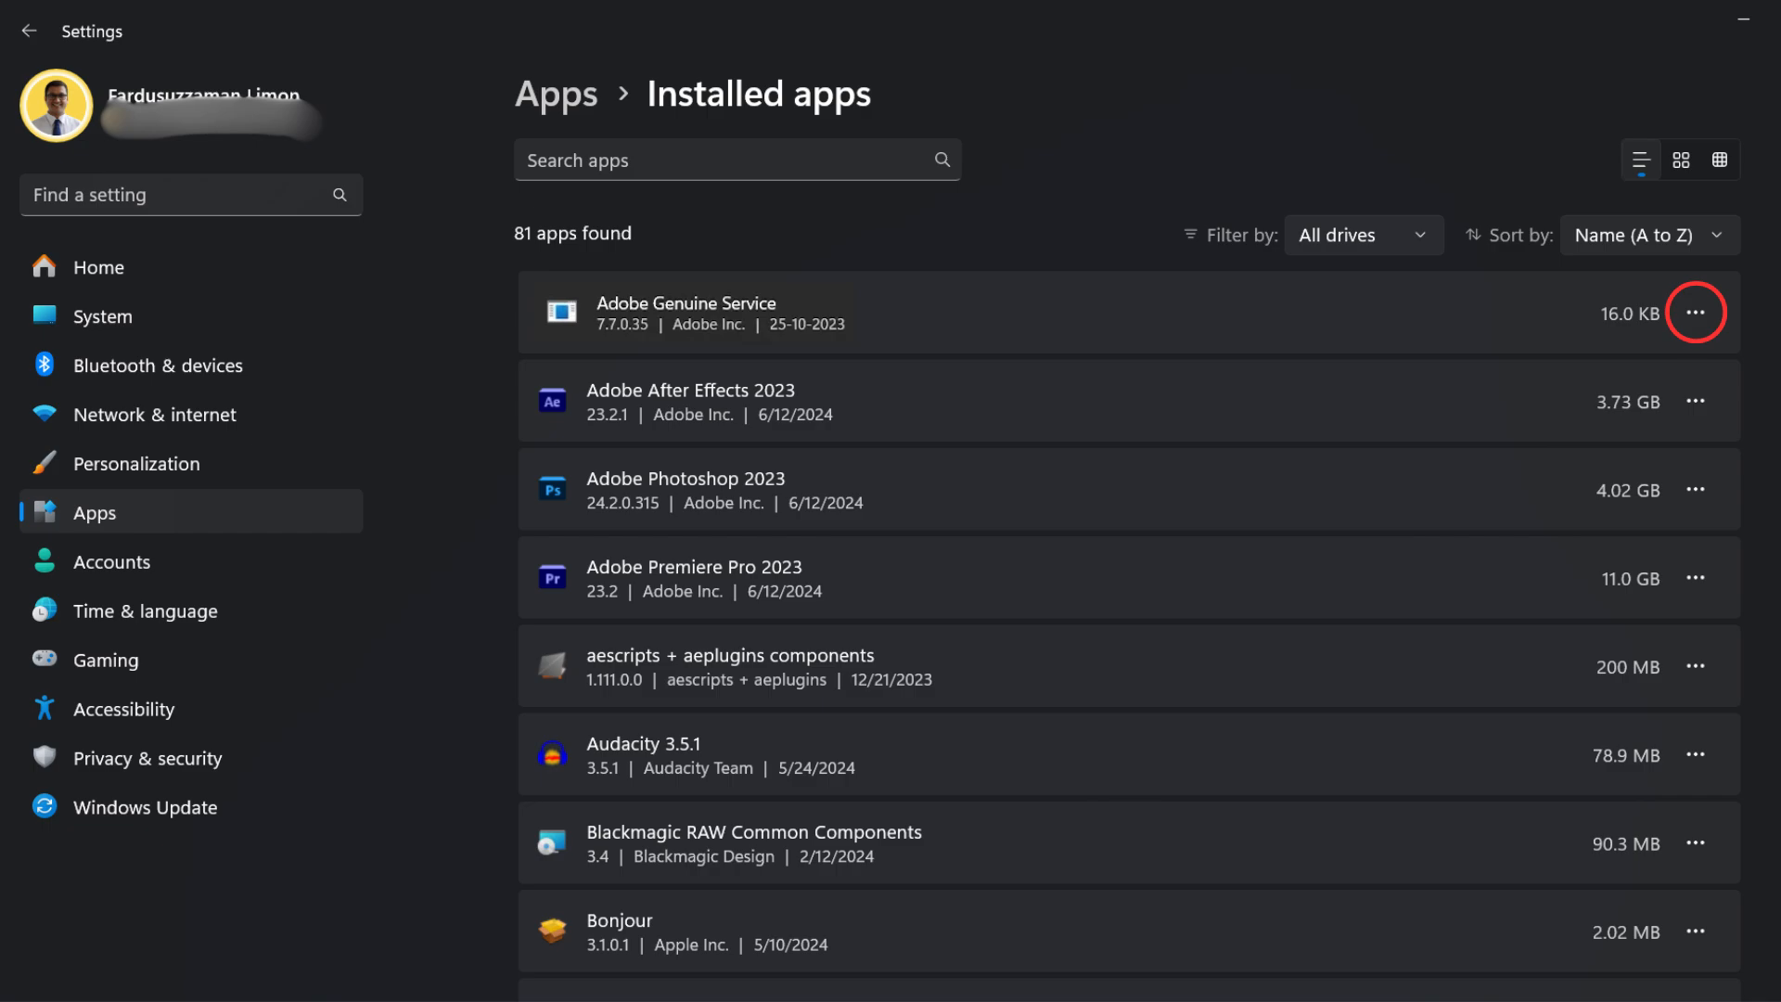
left_click(1695, 313)
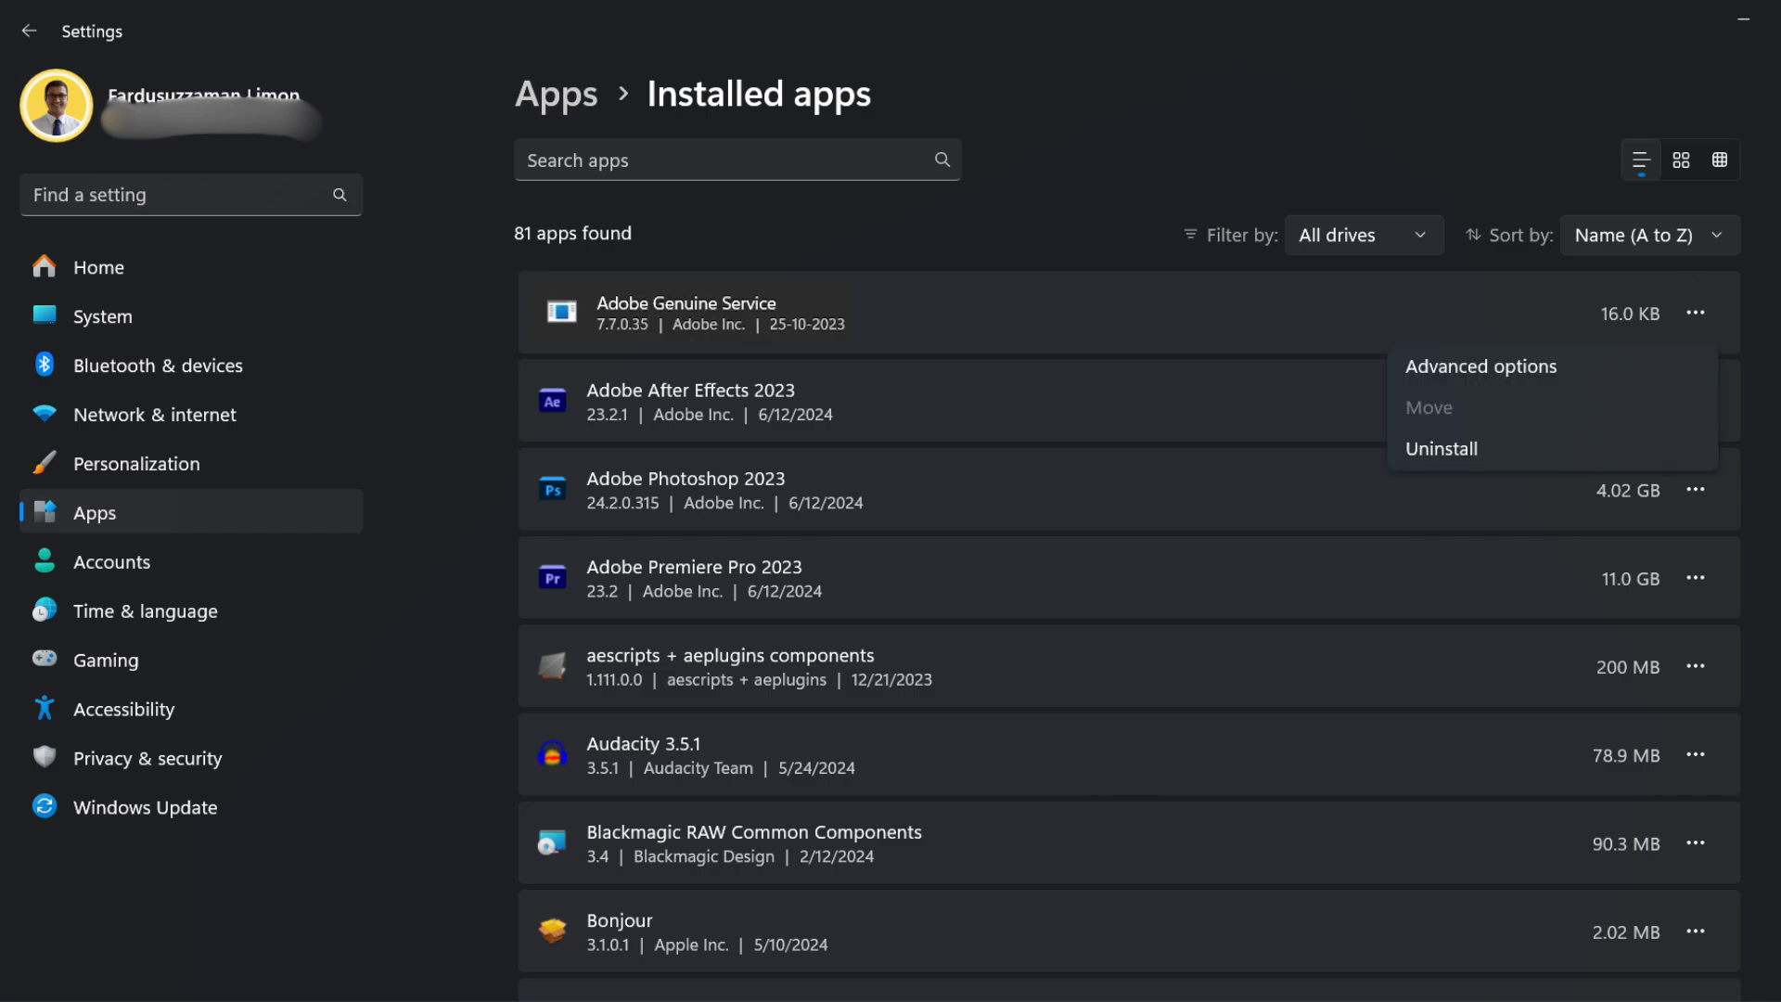
left_click(1441, 447)
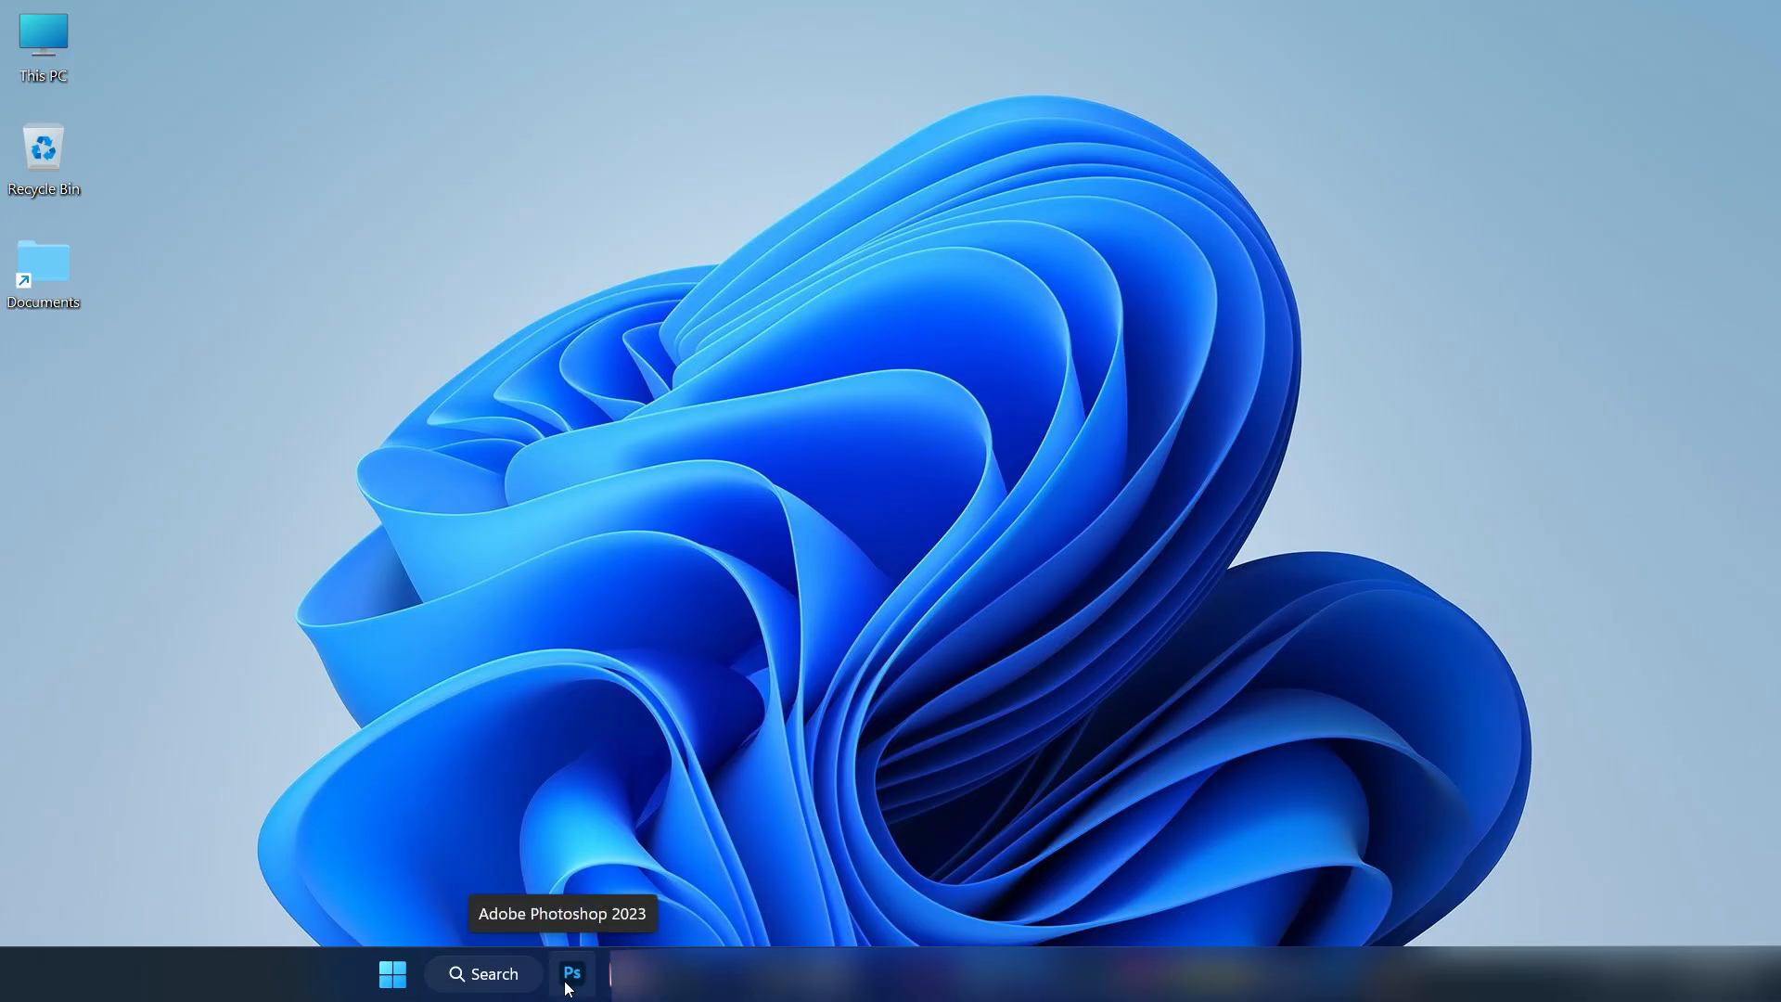
left_click(571, 973)
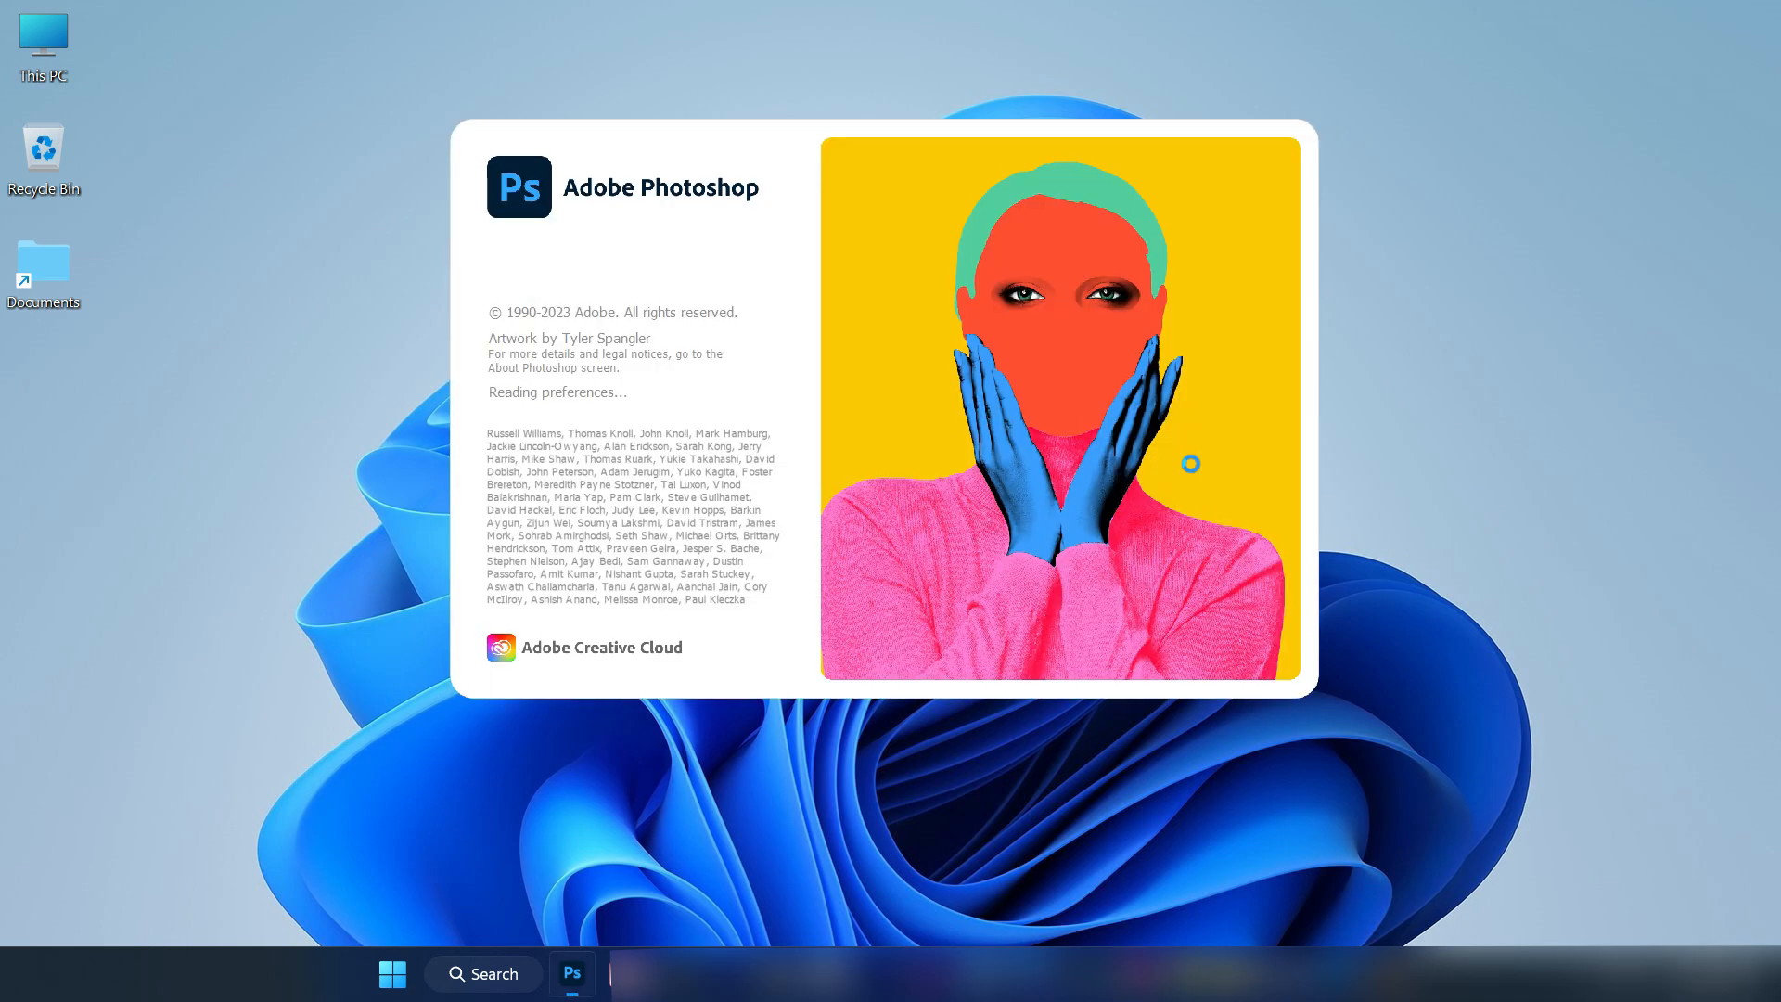